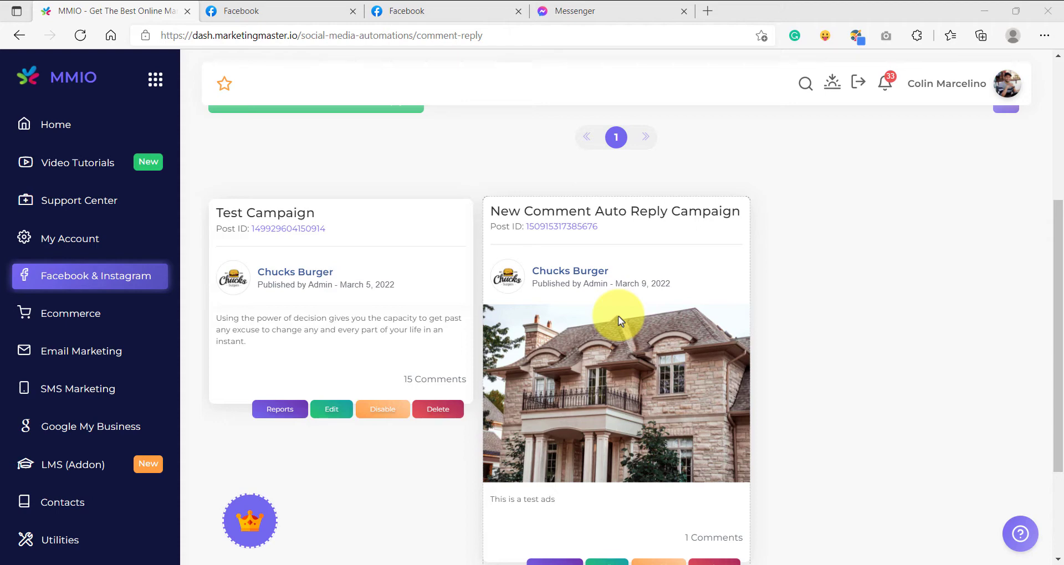
Step: Start a new comment auto-reply campaign using a post from Public Posts
{"action": "scroll", "scroll_direction": "up", "scroll_amount": 3}
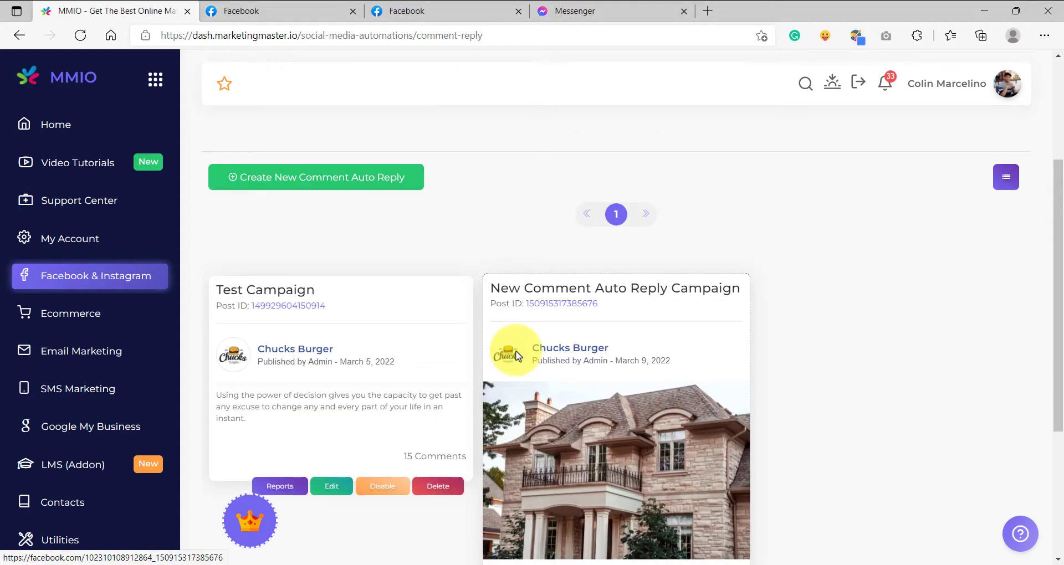
{"action": "mouse_move", "coordinate": [606, 390]}
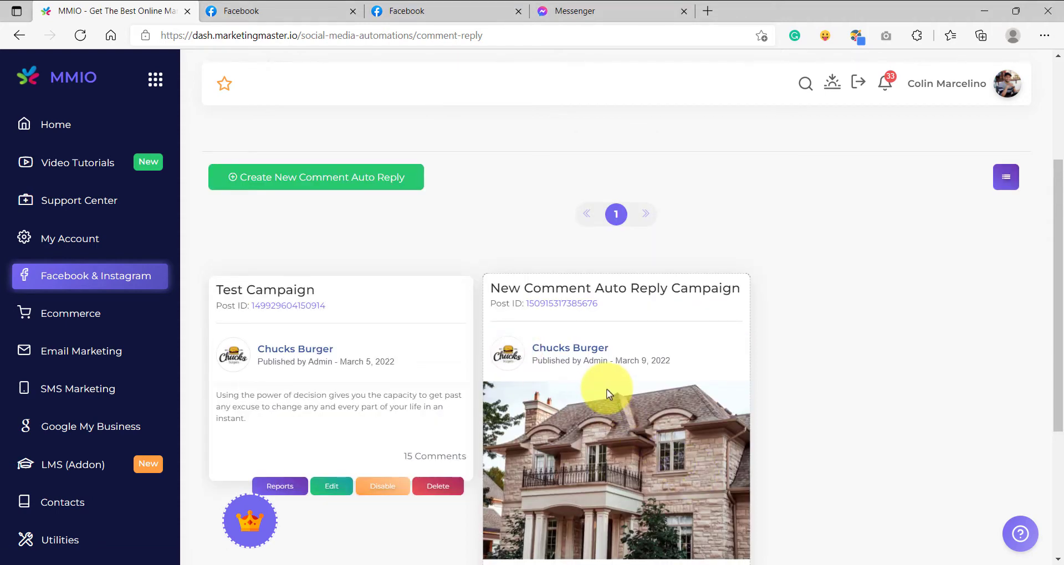
{"action": "scroll", "scroll_direction": "down", "scroll_amount": 3}
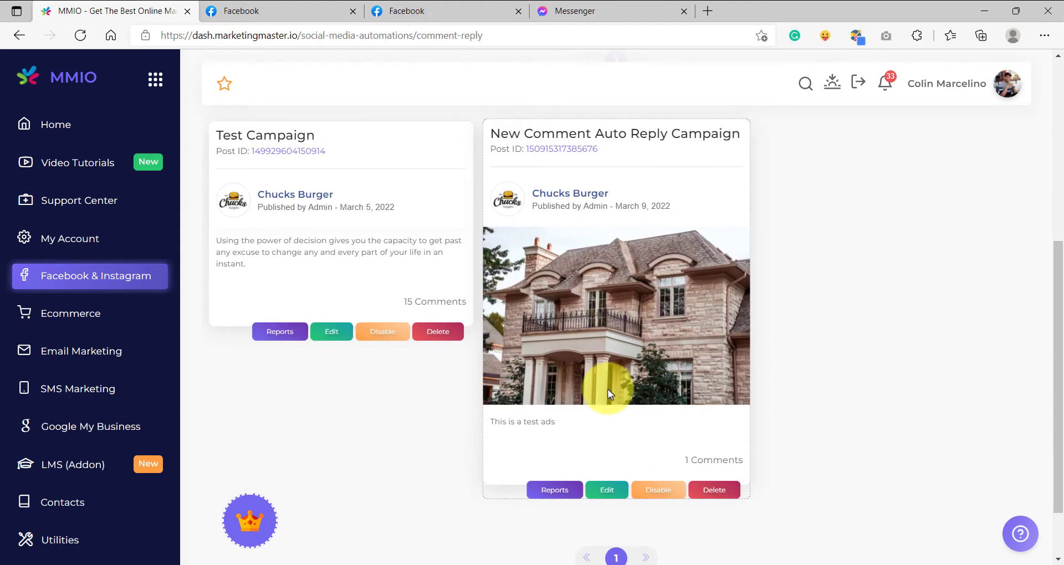
{"action": "scroll", "scroll_direction": "up", "scroll_amount": 3}
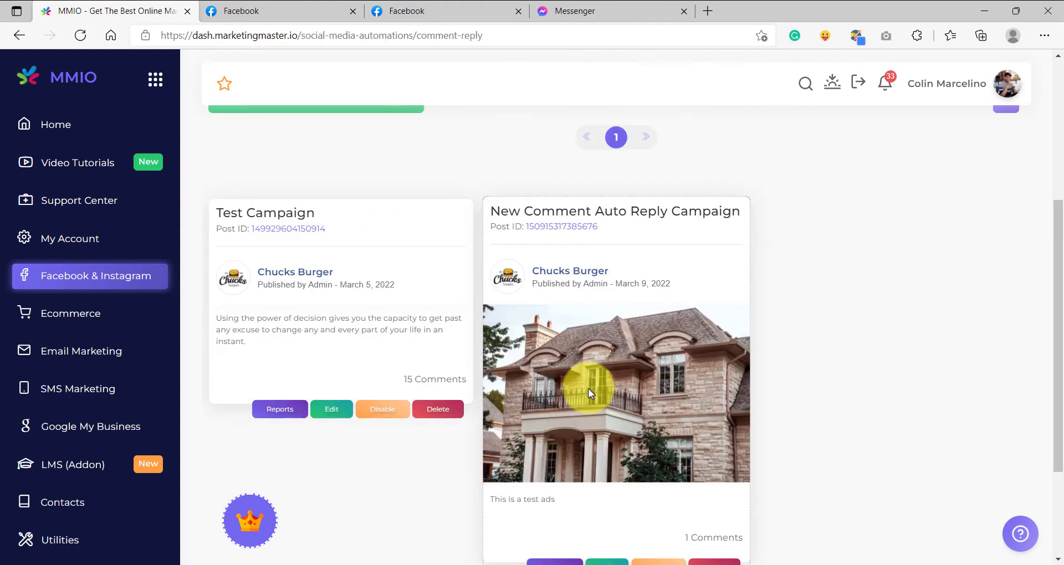
{"action": "scroll", "scroll_direction": "up", "scroll_amount": 3}
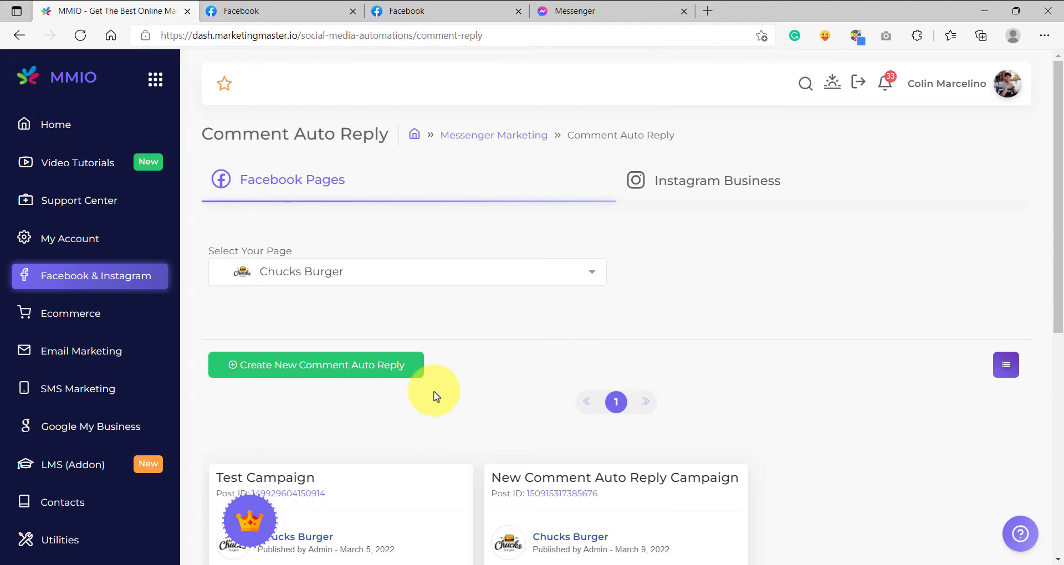
{"action": "scroll", "scroll_direction": "down", "scroll_amount": 3}
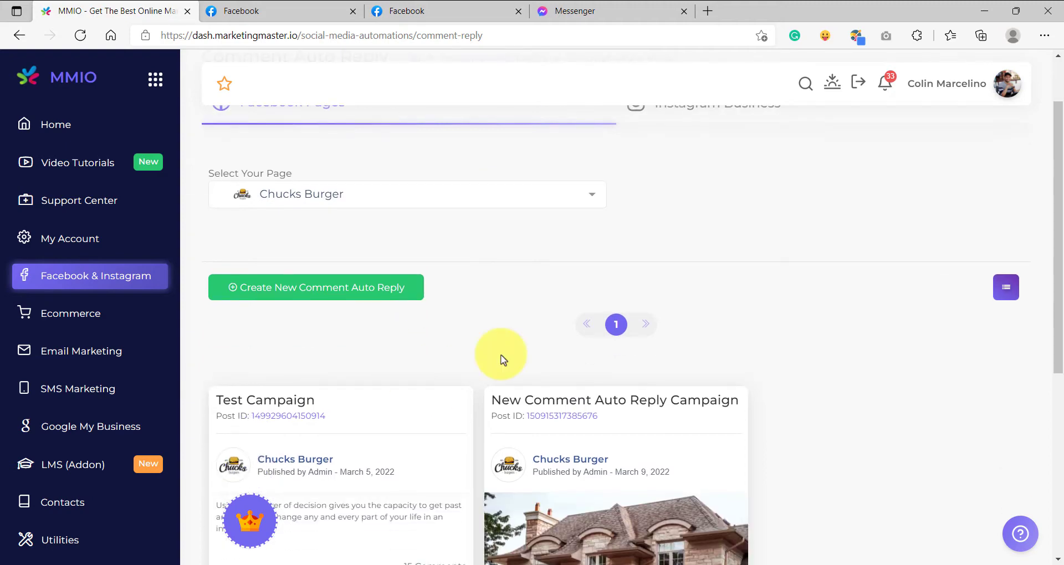
{"action": "left_click", "coordinate": [315, 287]}
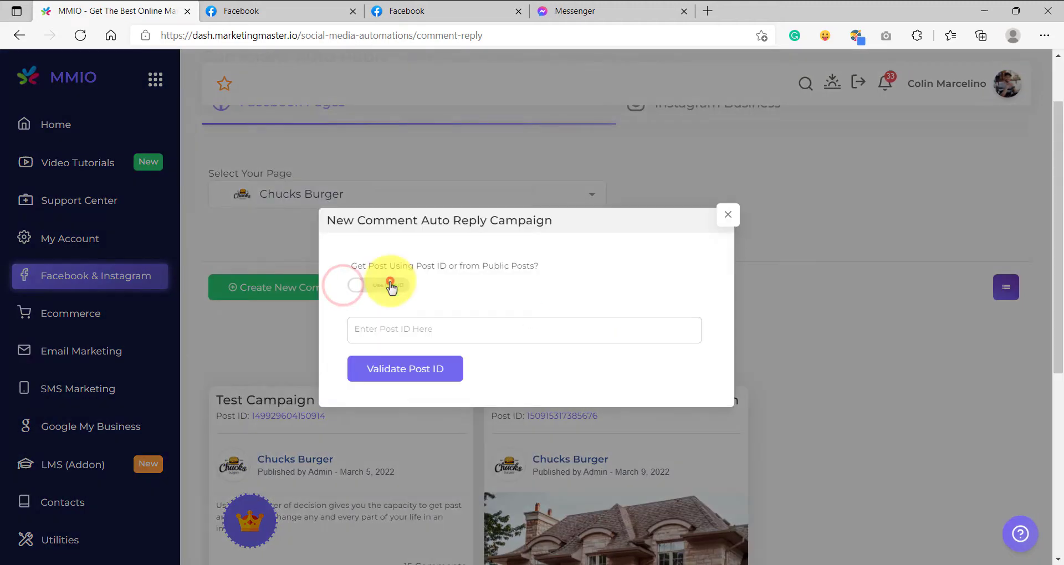
{"action": "left_click", "coordinate": [378, 285]}
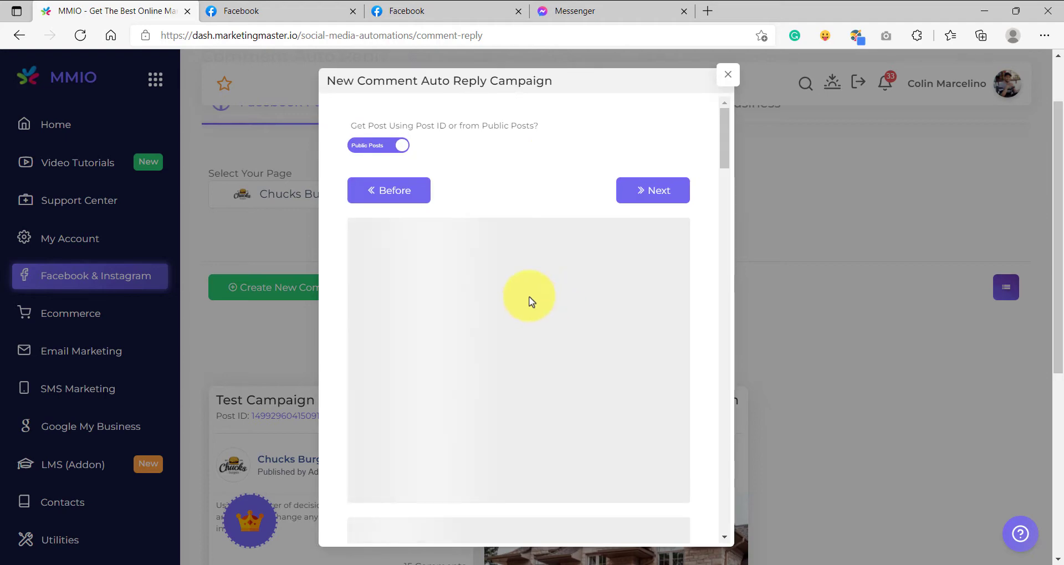
Step: Fill in auto-like, second-level replies, 'This is my template!' reply and Real Estate flow
{"action": "scroll", "scroll_direction": "down", "scroll_amount": 3}
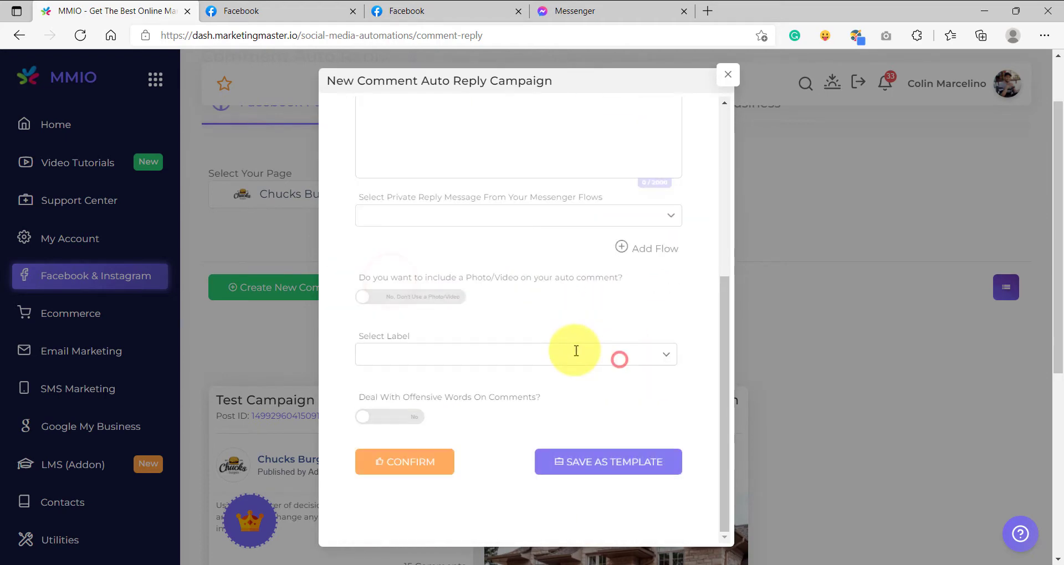
{"action": "scroll", "scroll_direction": "up", "scroll_amount": 3}
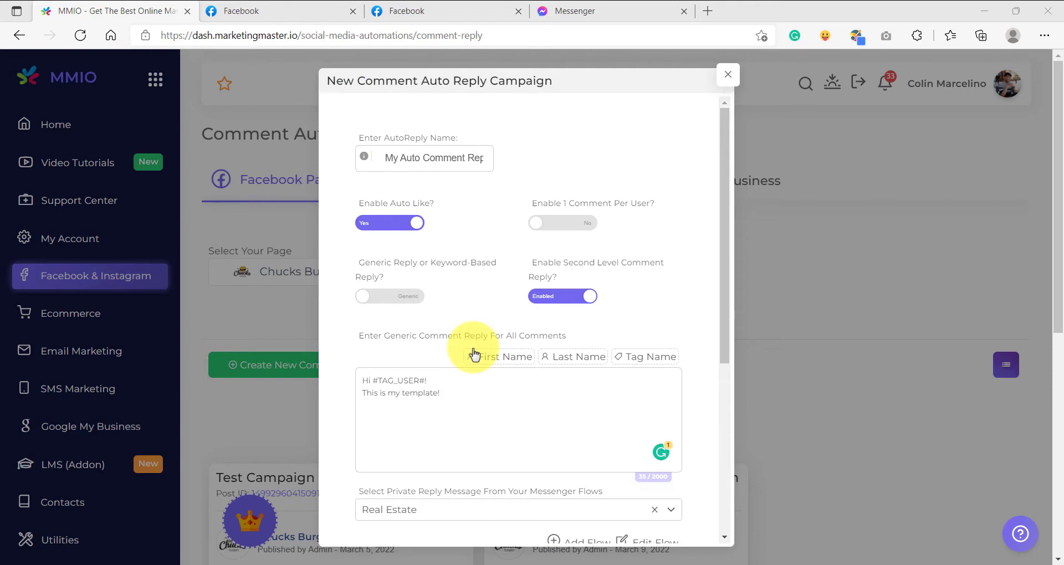
{"action": "mouse_move", "coordinate": [547, 346]}
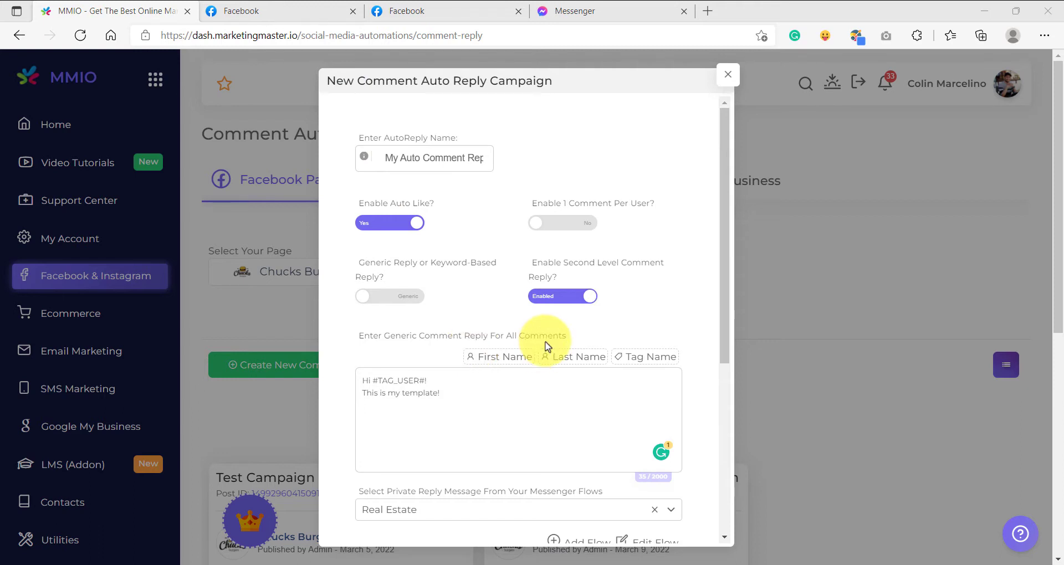
{"action": "scroll", "scroll_direction": "down", "scroll_amount": 3}
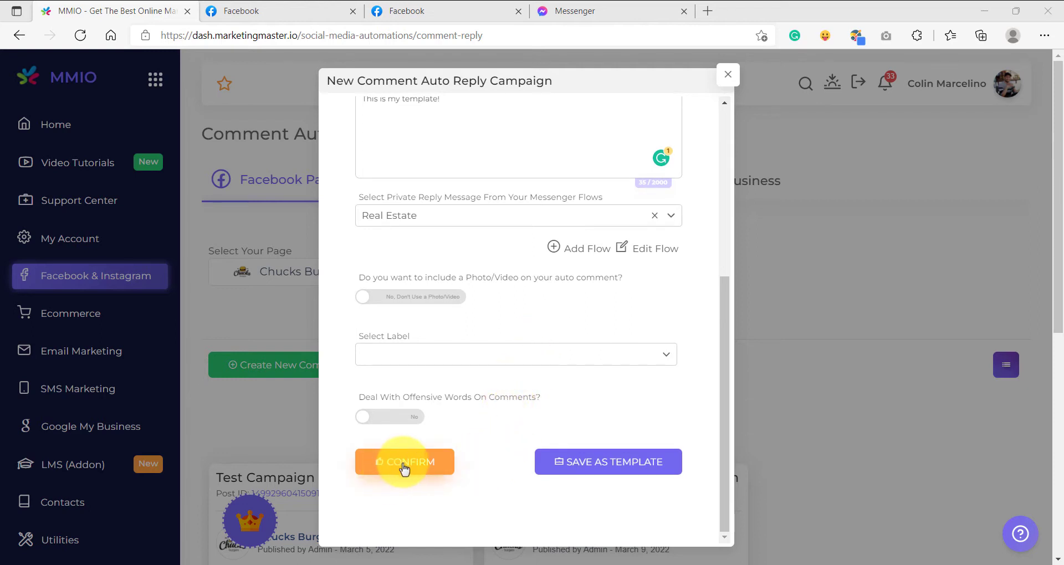
{"action": "mouse_move", "coordinate": [607, 462]}
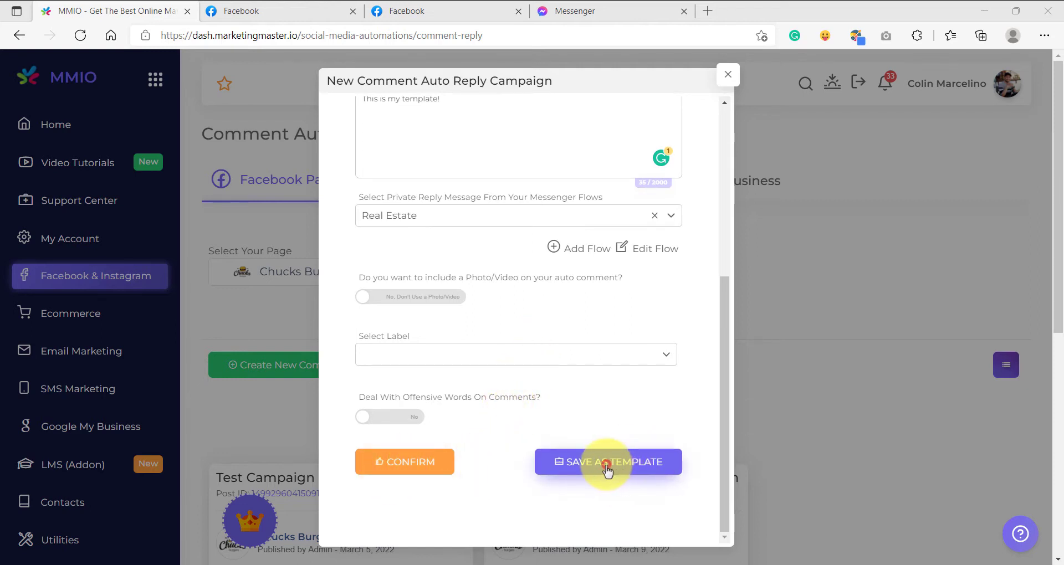
Step: Save the reply settings as My Auto Comment Reply Template and dismiss the success message
{"action": "left_click", "coordinate": [608, 462]}
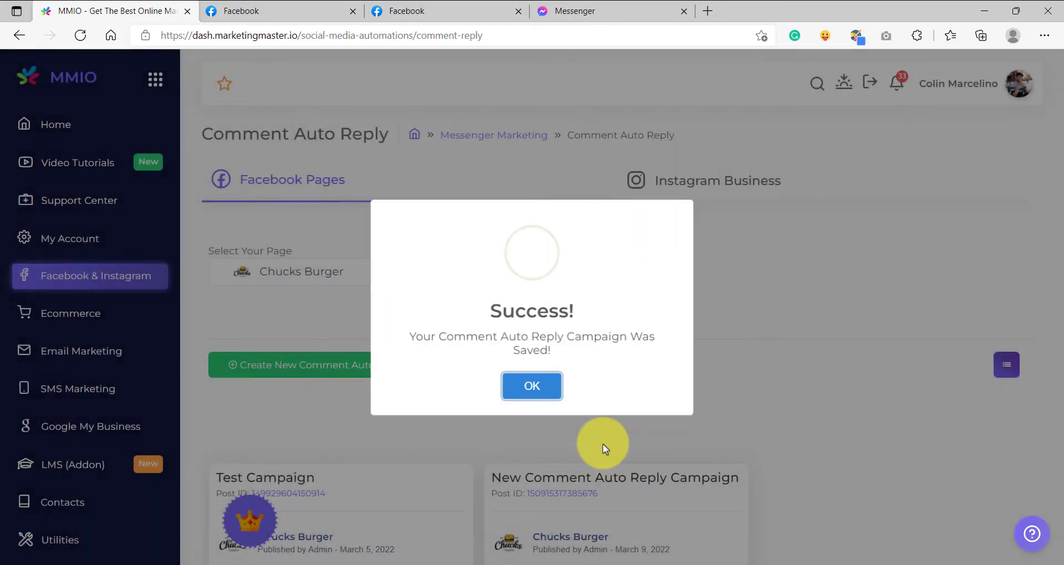
{"action": "left_click", "coordinate": [532, 386]}
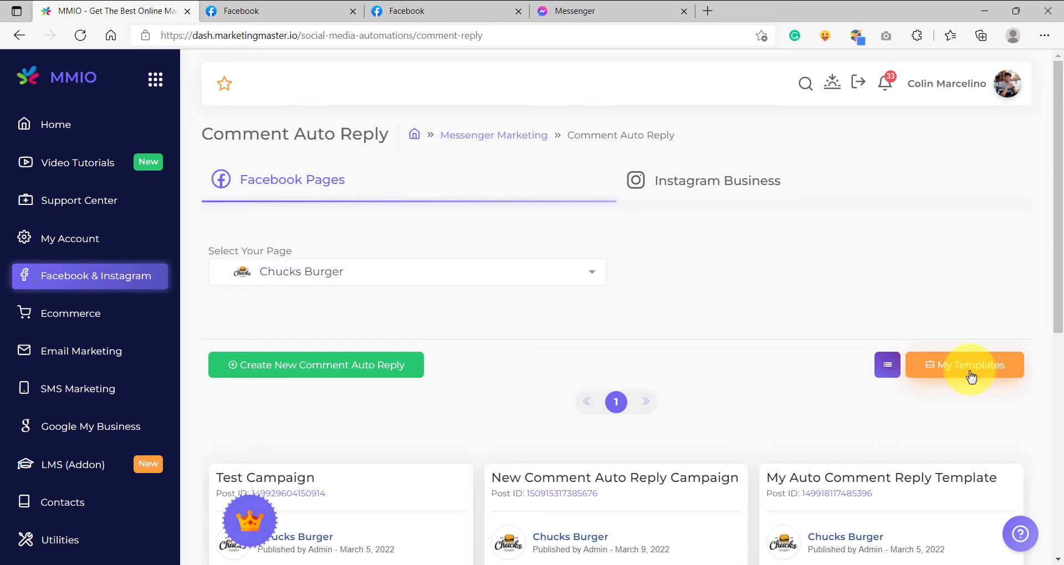
{"action": "mouse_move", "coordinate": [958, 392]}
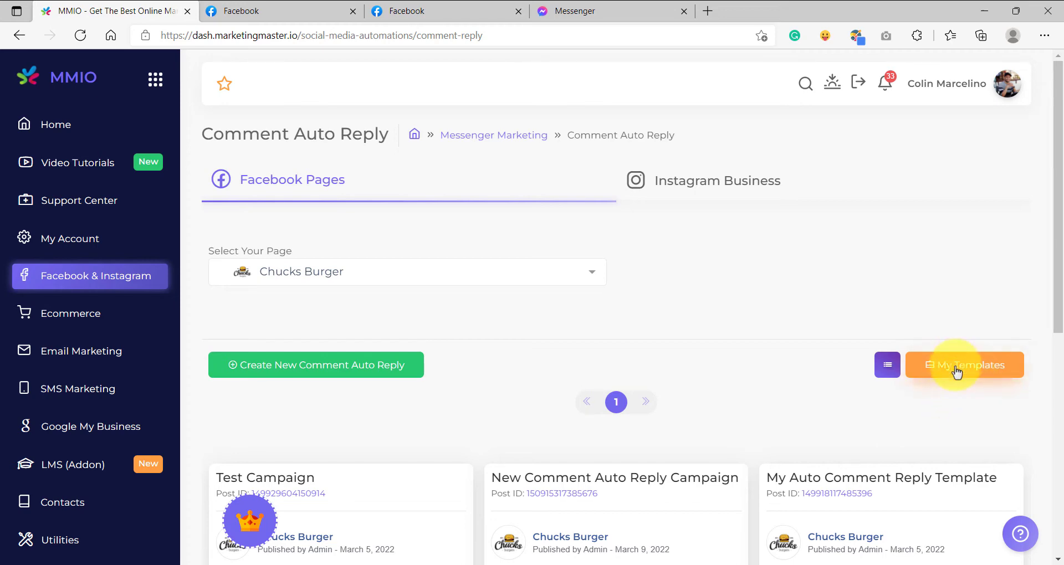
Step: Confirm My Auto Comment Reply Template appears in the saved templates list, then close it
{"action": "left_click", "coordinate": [964, 366]}
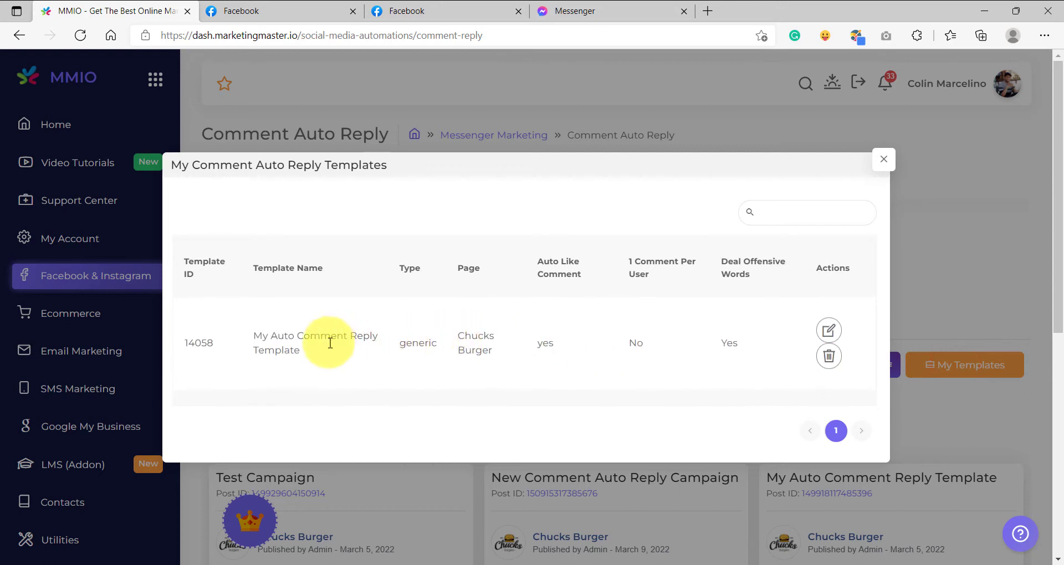
{"action": "mouse_move", "coordinate": [677, 366]}
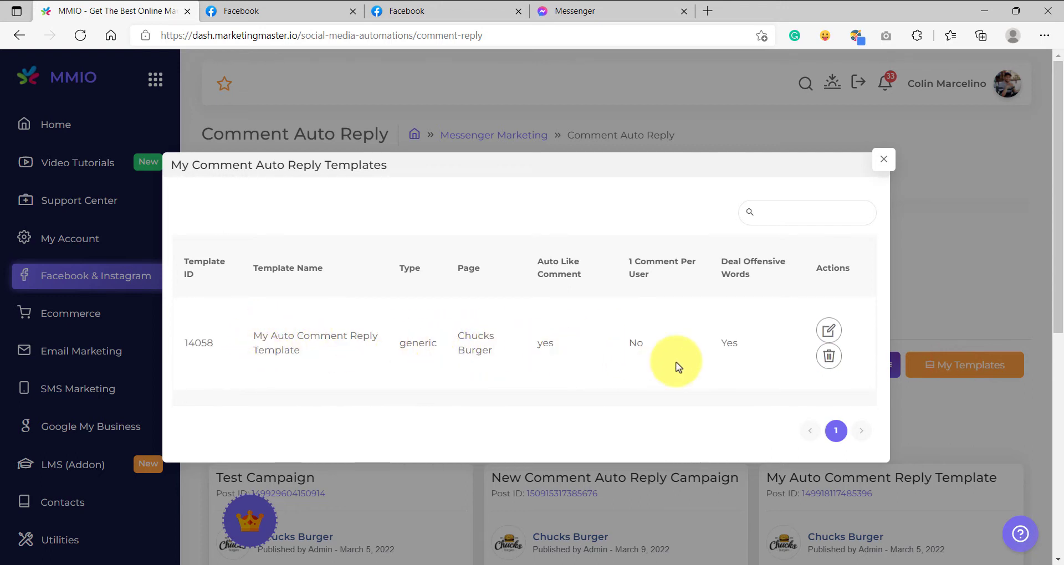
{"action": "mouse_move", "coordinate": [716, 360]}
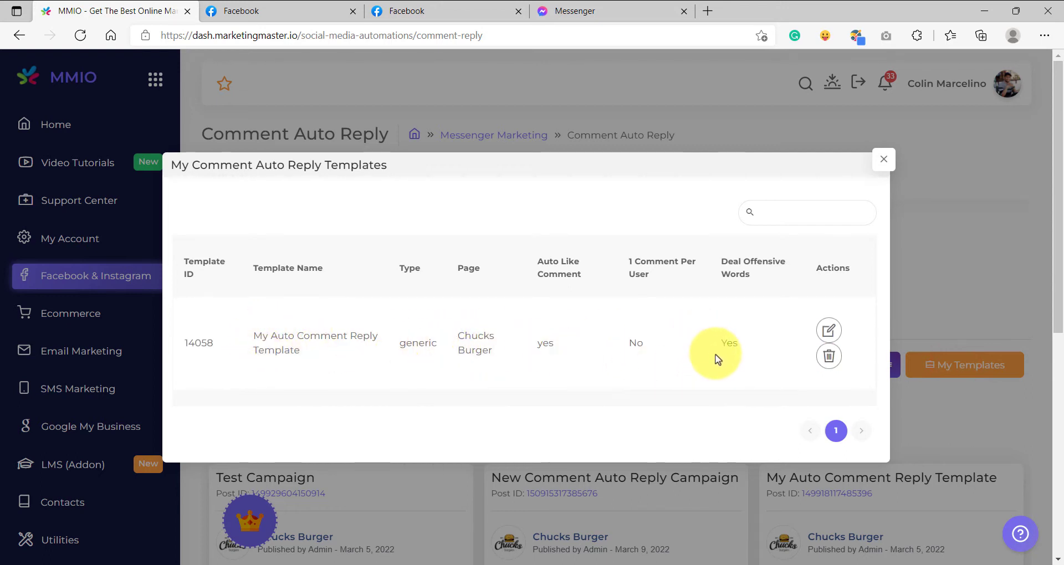
{"action": "left_click", "coordinate": [883, 159]}
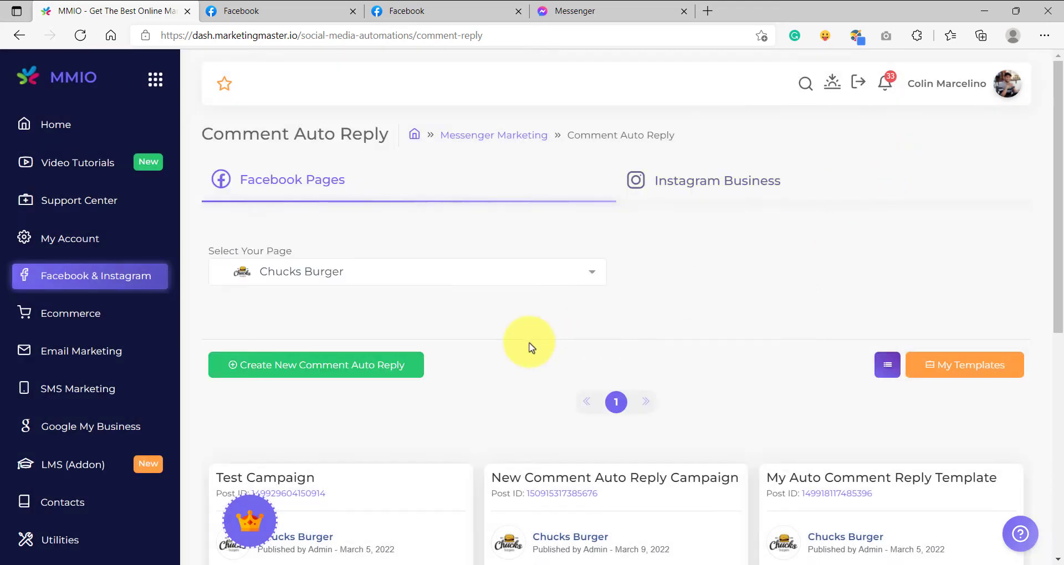
{"action": "mouse_move", "coordinate": [496, 324]}
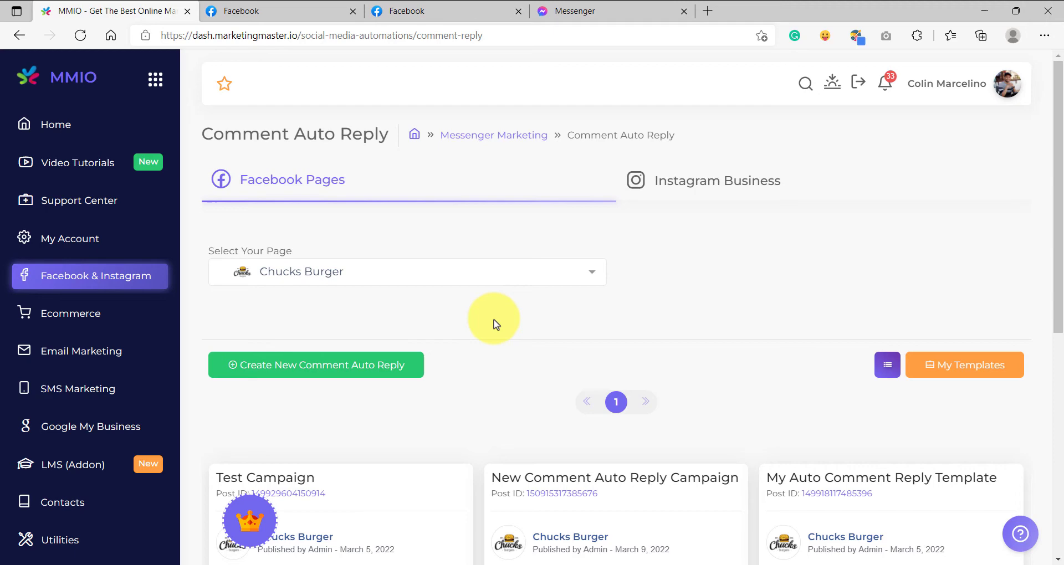
{"action": "mouse_move", "coordinate": [491, 345]}
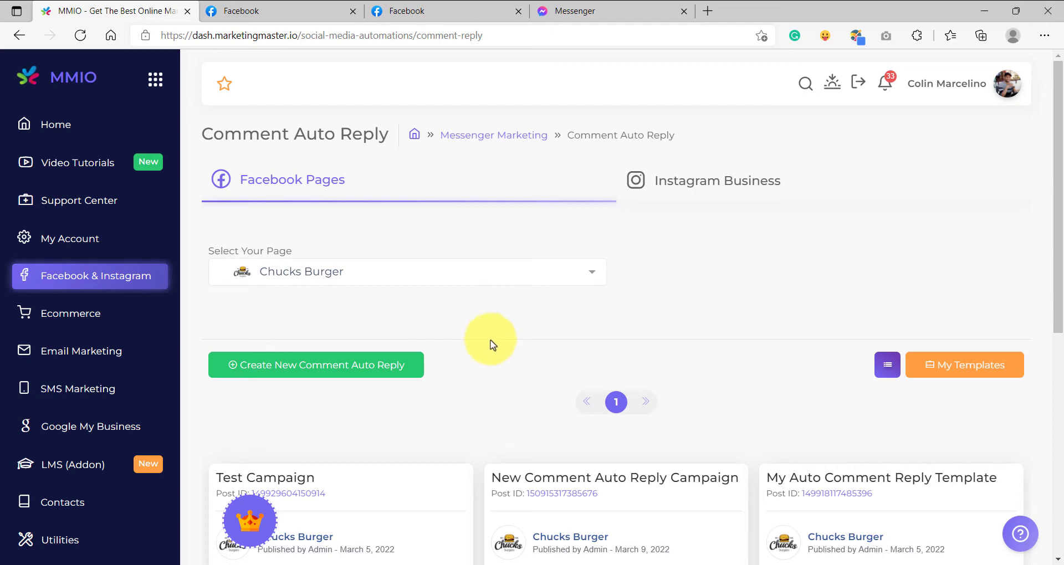
{"action": "mouse_move", "coordinate": [325, 375]}
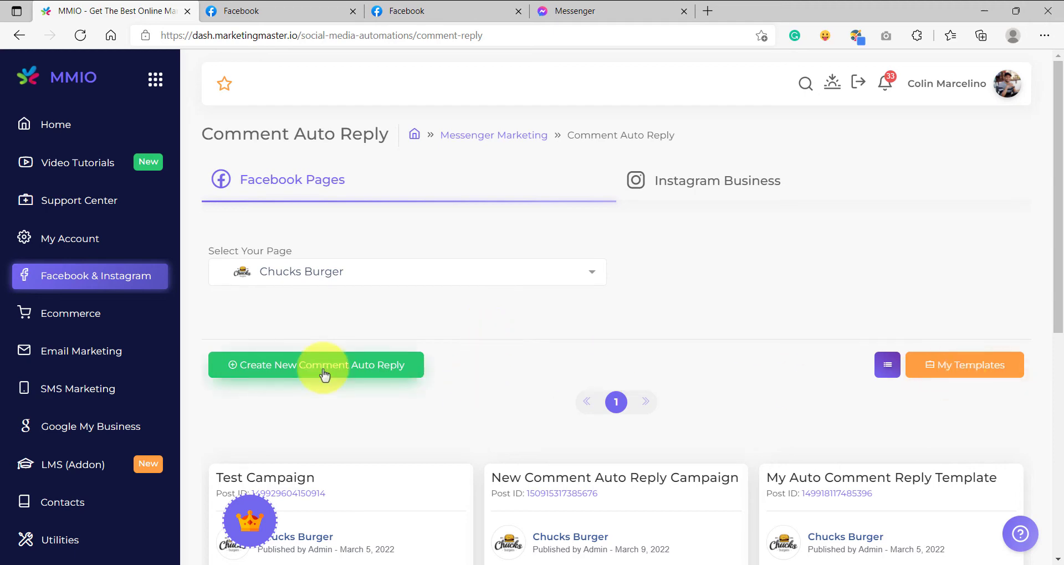
Step: Start a second comment auto-reply campaign on the February 26, 2022 Chucks Burger public post
{"action": "left_click", "coordinate": [315, 365]}
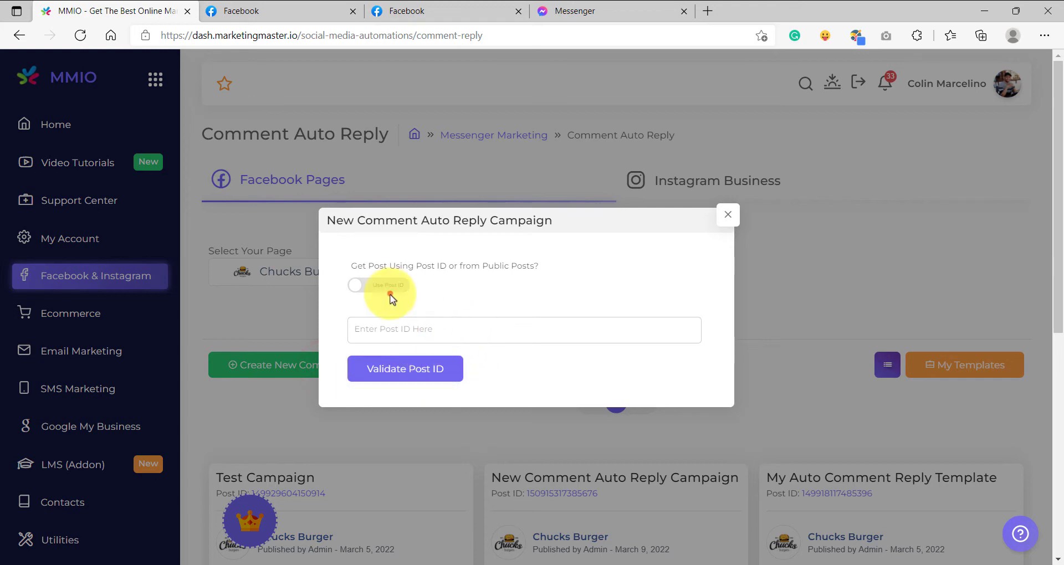
{"action": "left_click", "coordinate": [356, 285]}
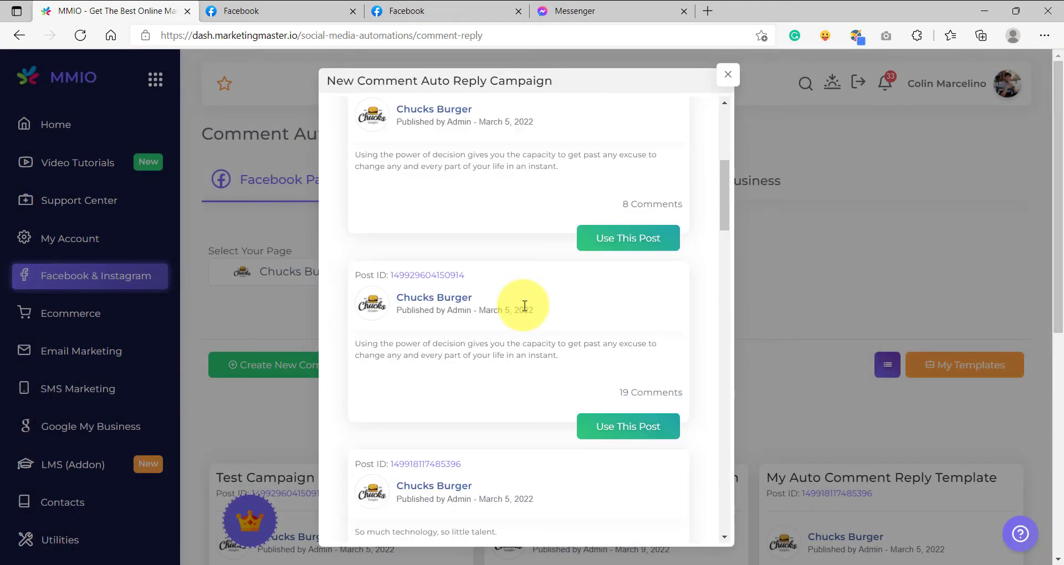
{"action": "scroll", "scroll_direction": "down", "scroll_amount": 3}
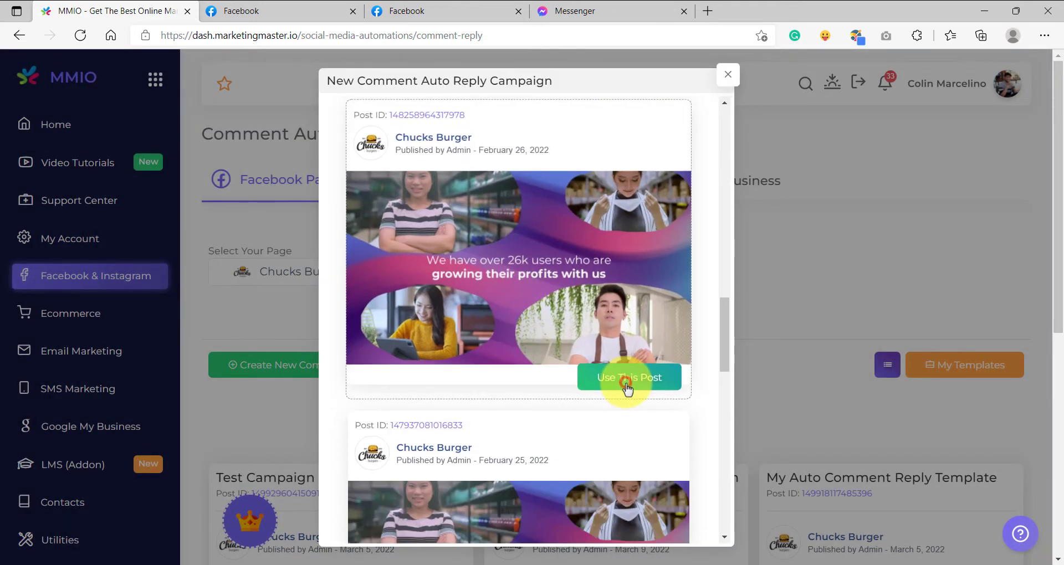
{"action": "left_click", "coordinate": [629, 377]}
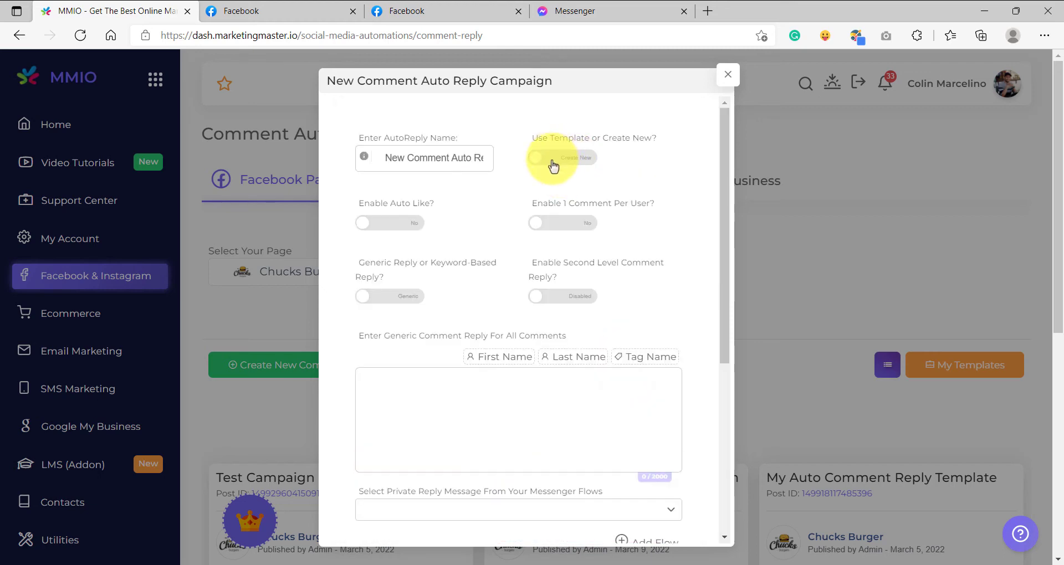
Step: Build the campaign from My Auto Comment Reply Template, confirm it, and dismiss the success popup
{"action": "left_click", "coordinate": [568, 157]}
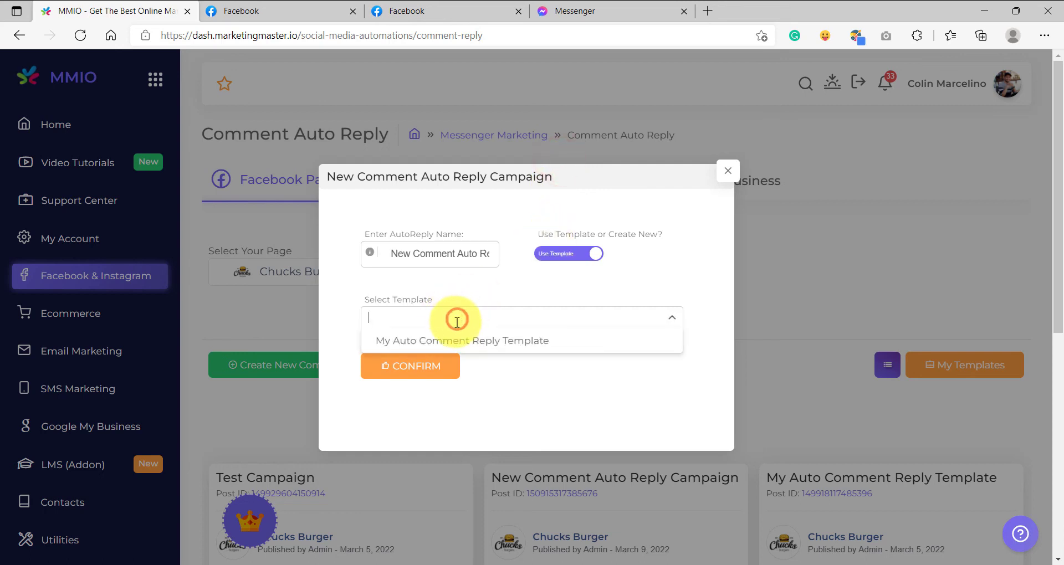
{"action": "left_click", "coordinate": [462, 341]}
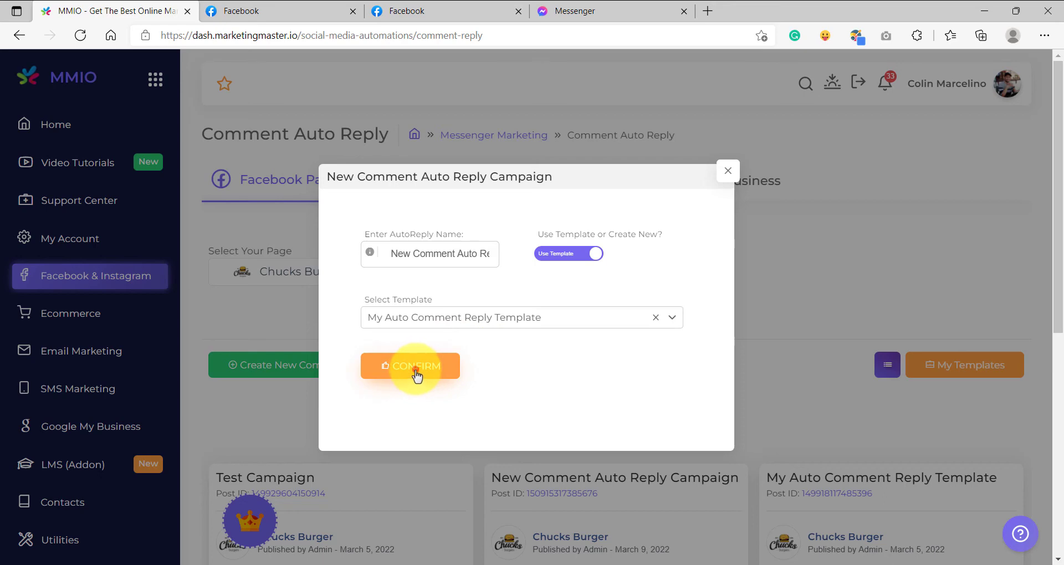
{"action": "left_click", "coordinate": [411, 366]}
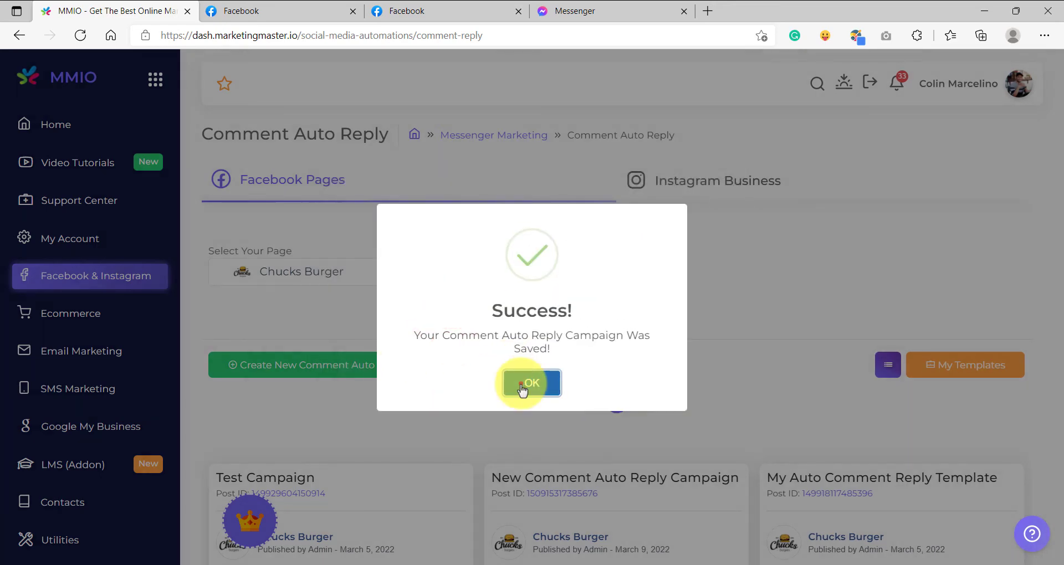
{"action": "left_click", "coordinate": [532, 383]}
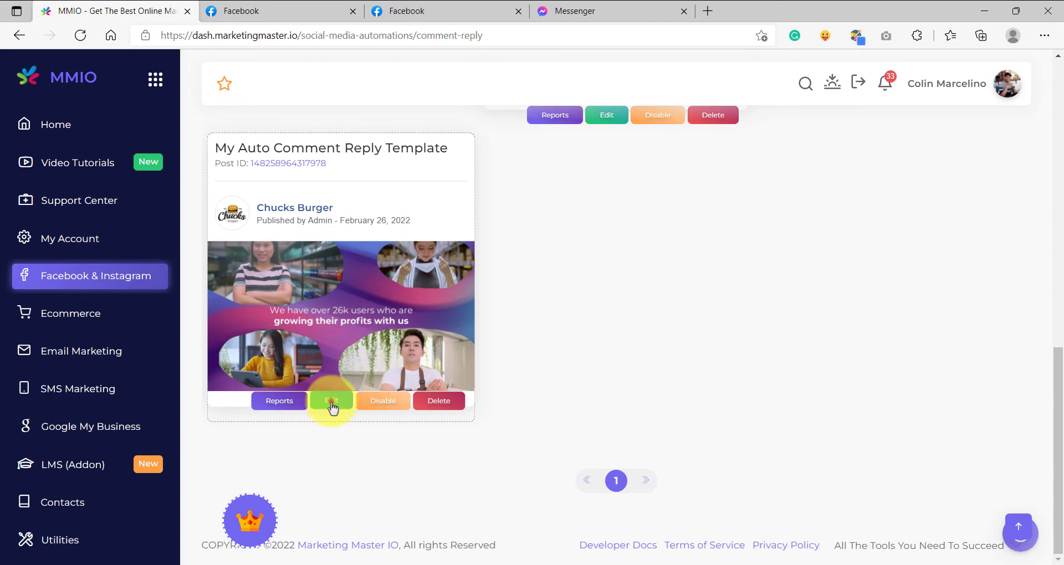
Step: Open the My Auto Comment Reply Template campaign card's edit settings
{"action": "left_click", "coordinate": [332, 400]}
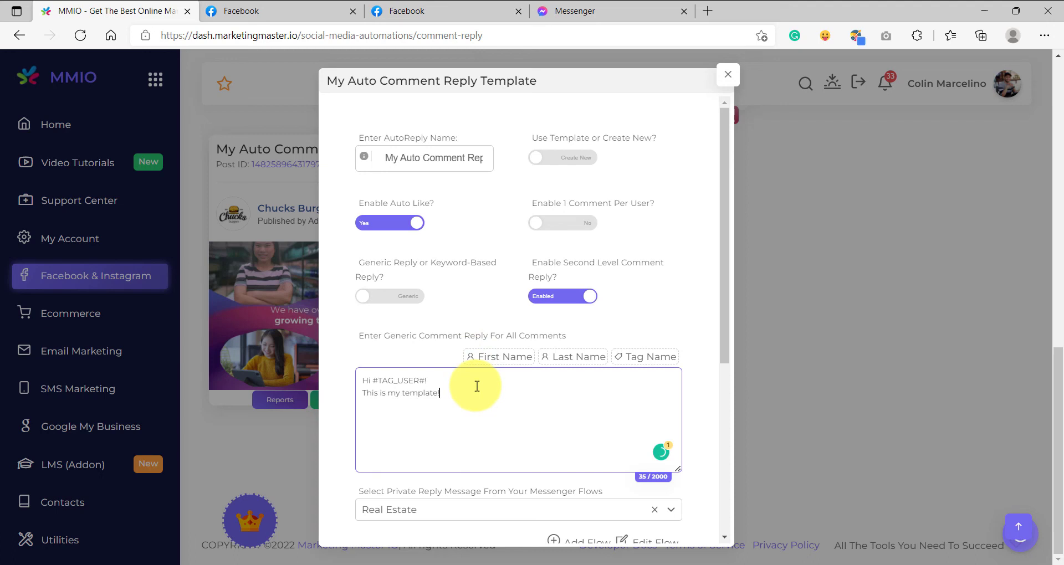
{"action": "mouse_move", "coordinate": [494, 425]}
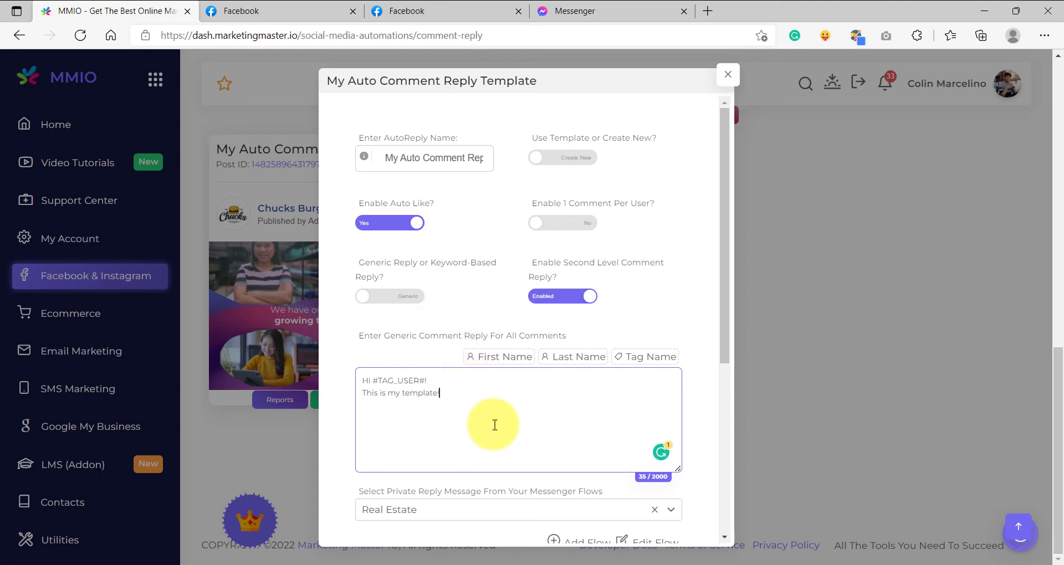
{"action": "mouse_move", "coordinate": [374, 132]}
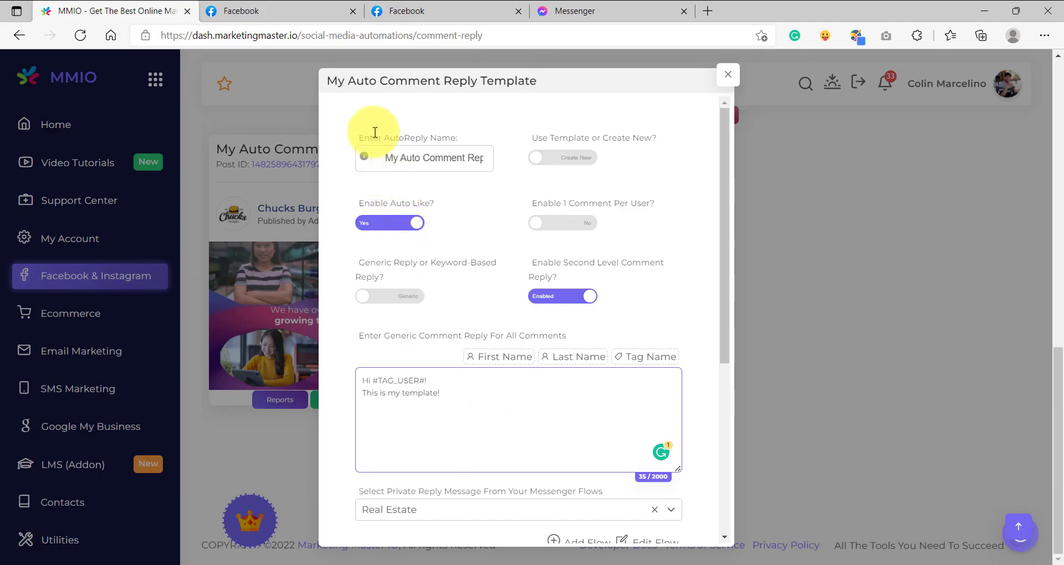